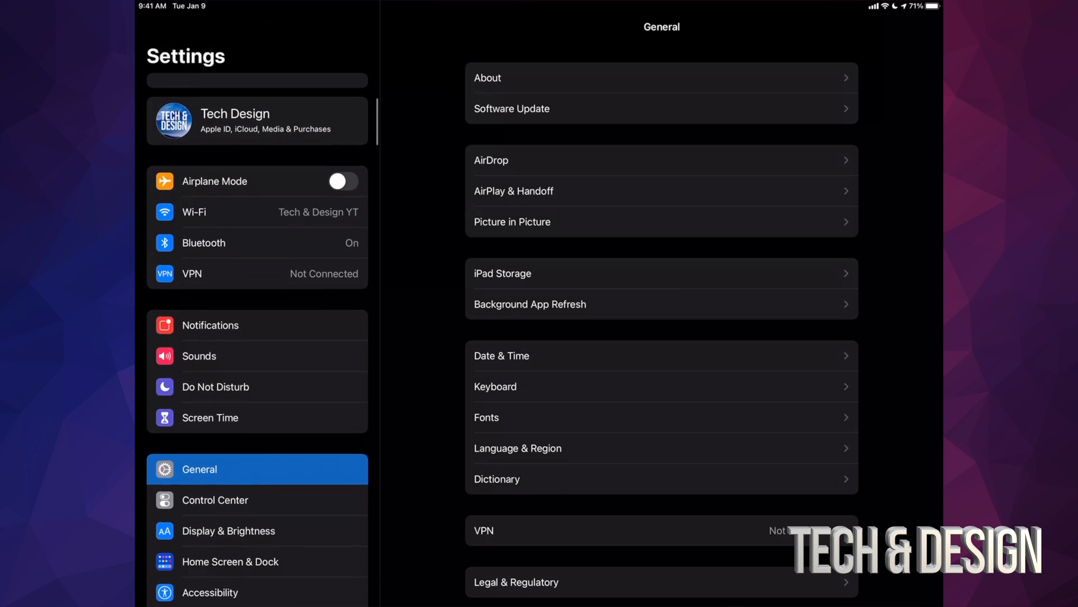
Start Download and Install for iPadOS 15.0.1 from General > Software Update, reaching its Terms and Conditions
{"action": "scroll", "scroll_direction": "up", "scroll_amount": 3}
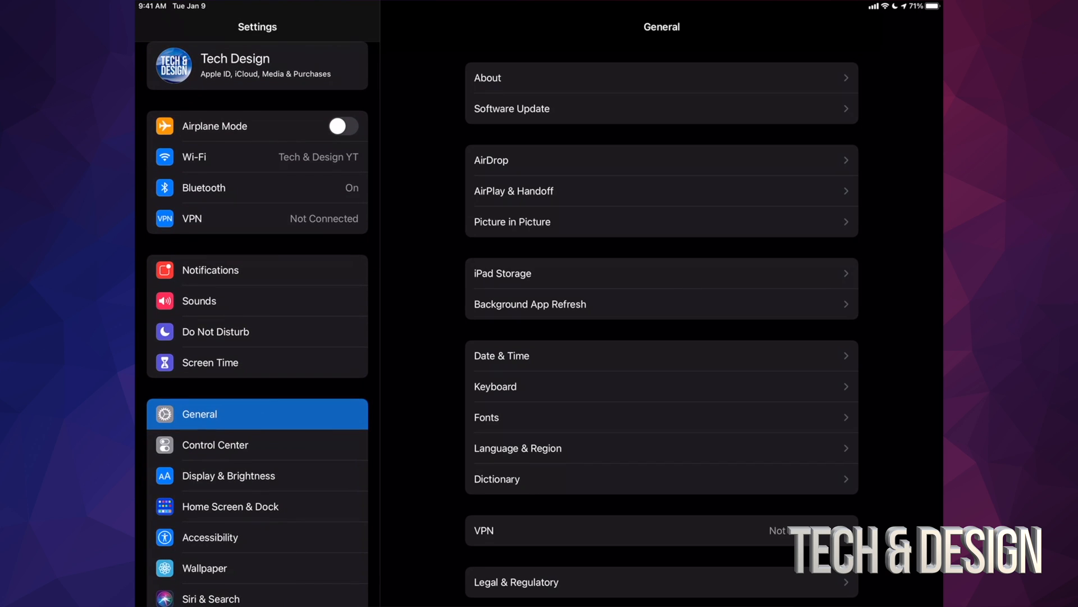
{"action": "left_click", "coordinate": [512, 107]}
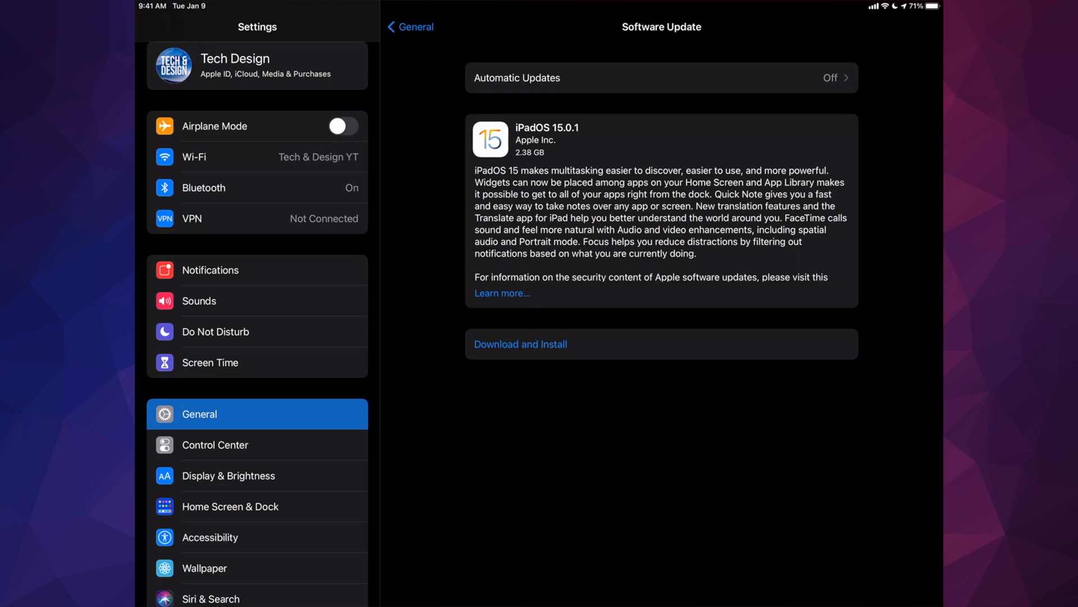
{"action": "left_click", "coordinate": [520, 344]}
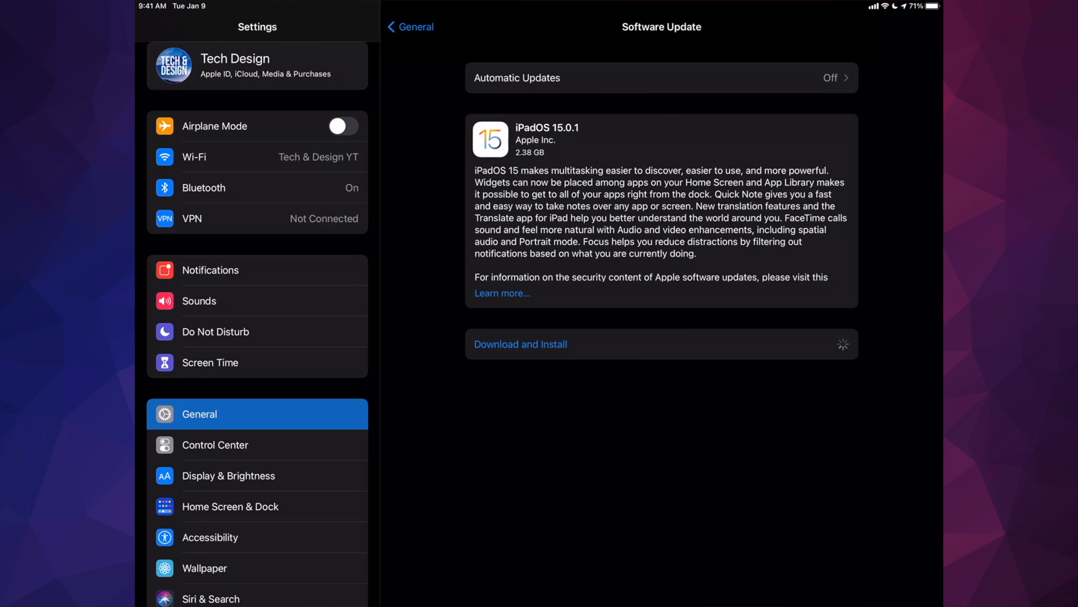
{"action": "left_click", "coordinate": [520, 344]}
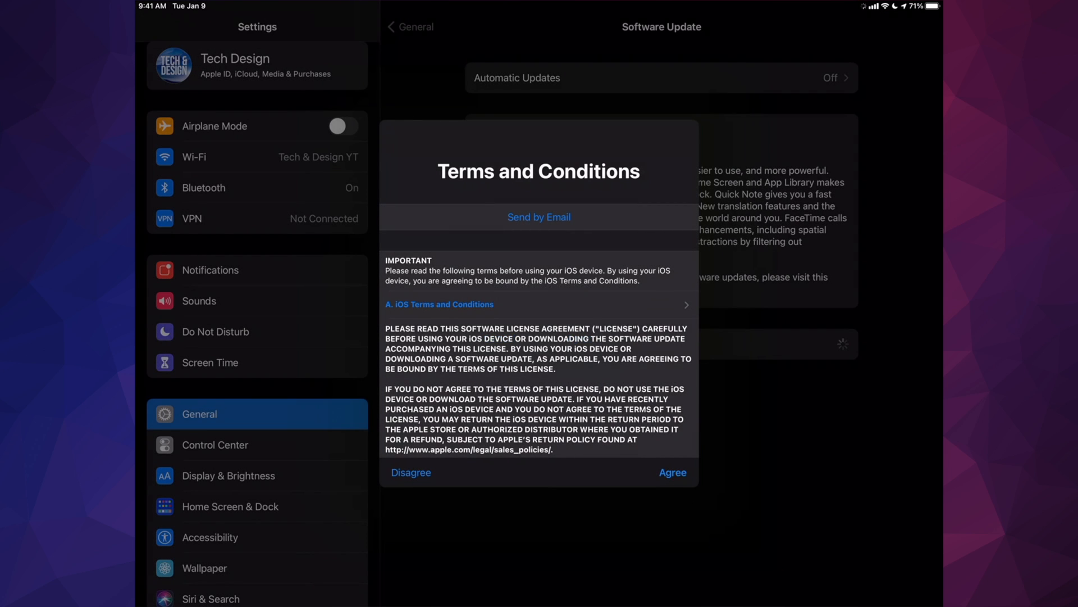
{"action": "left_click", "coordinate": [672, 473]}
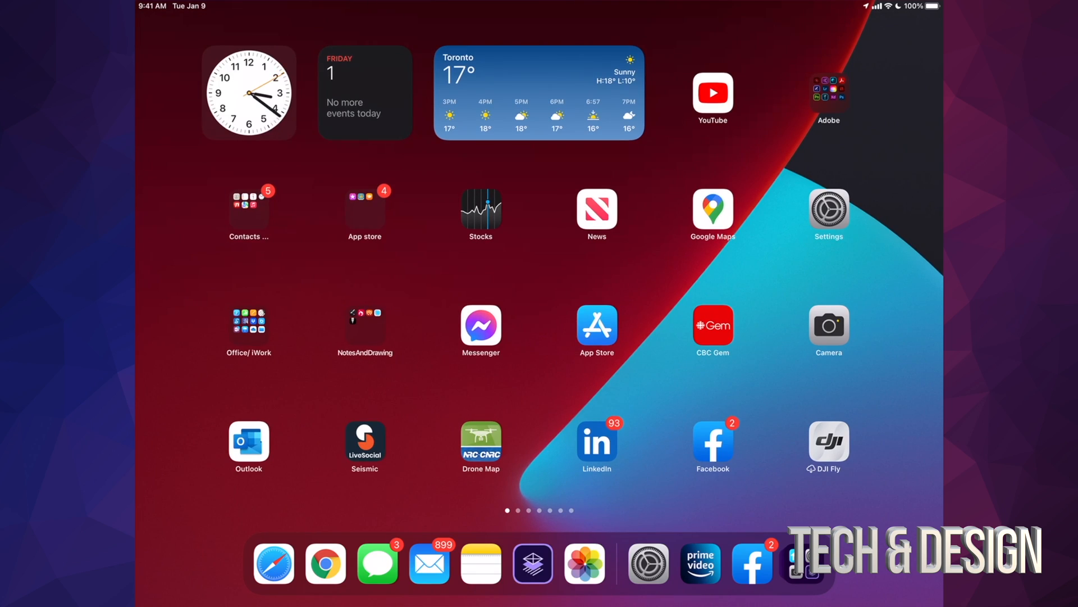
Swipe through the Home Screen pages to the later page with Global TV, Twitter and VLC
{"action": "scroll", "scroll_direction": "right", "scroll_amount": 3}
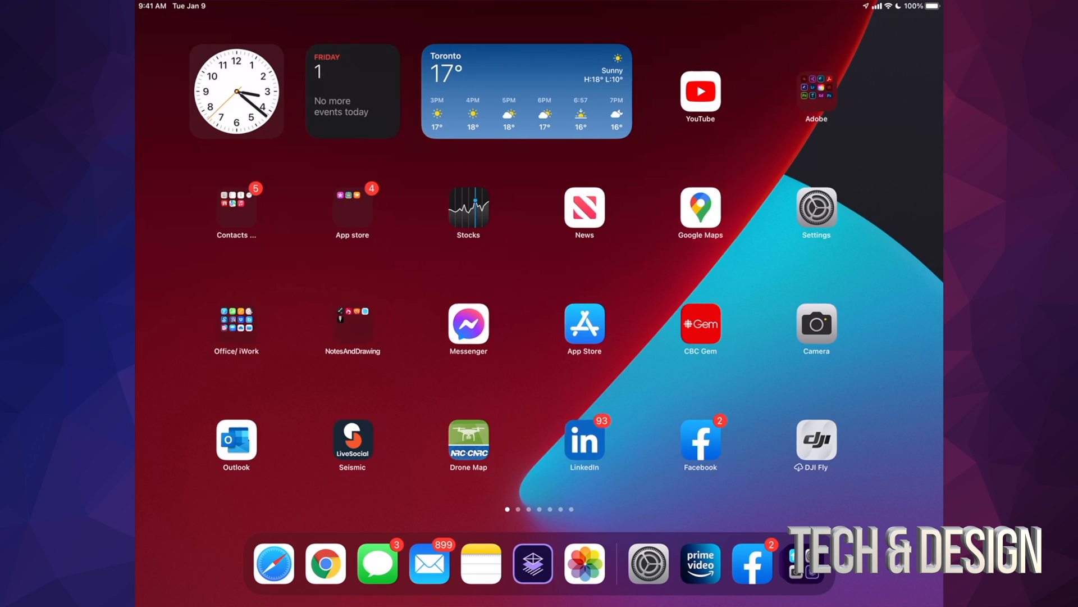
{"action": "scroll", "scroll_direction": "left", "scroll_amount": 3}
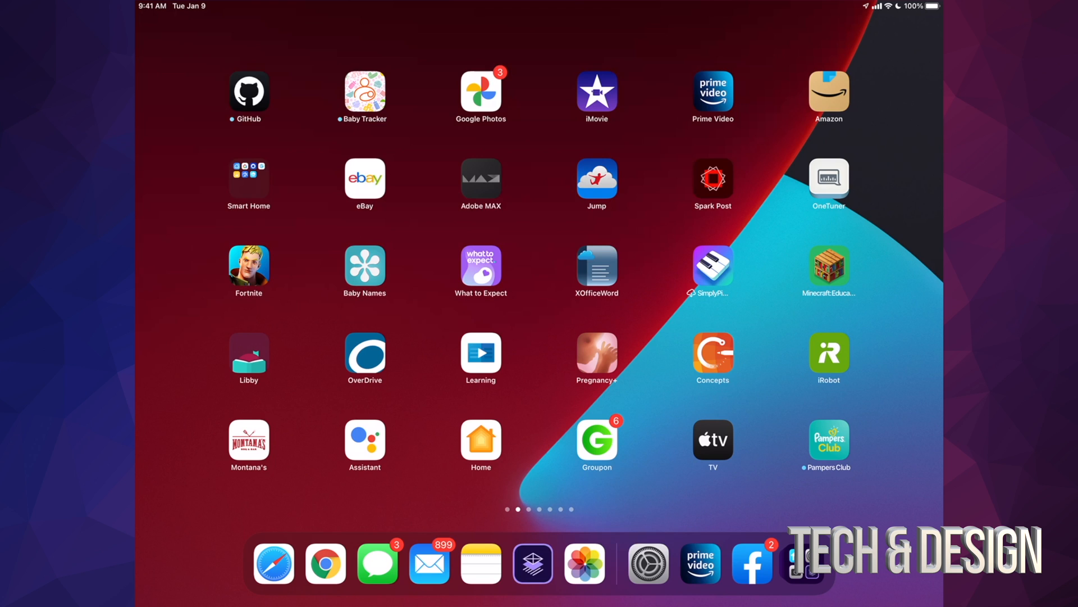
{"action": "scroll", "scroll_direction": "left", "scroll_amount": 3}
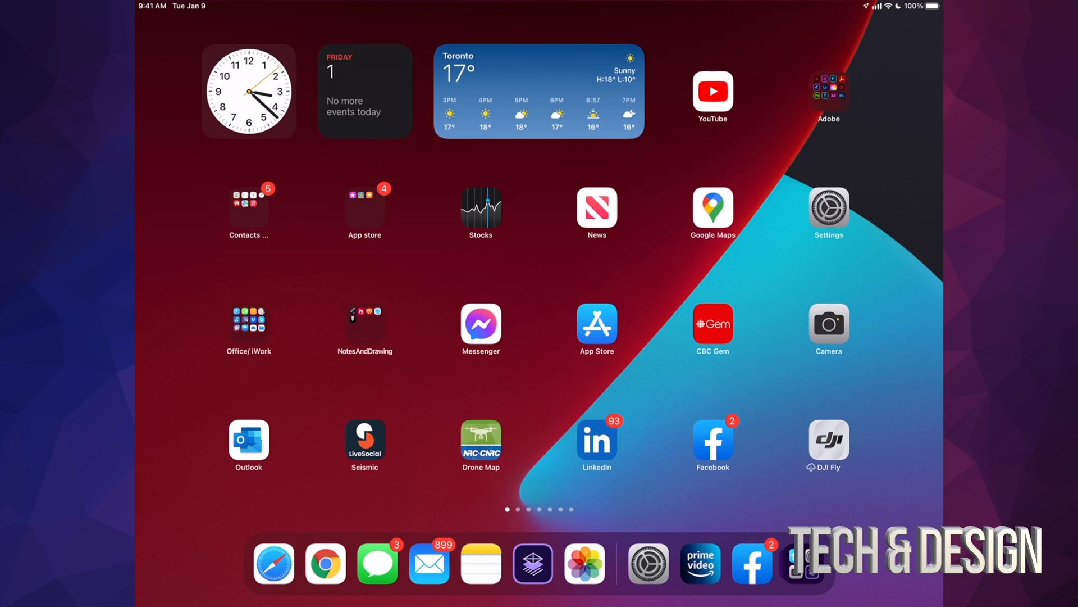
{"action": "scroll", "scroll_direction": "left", "scroll_amount": 3}
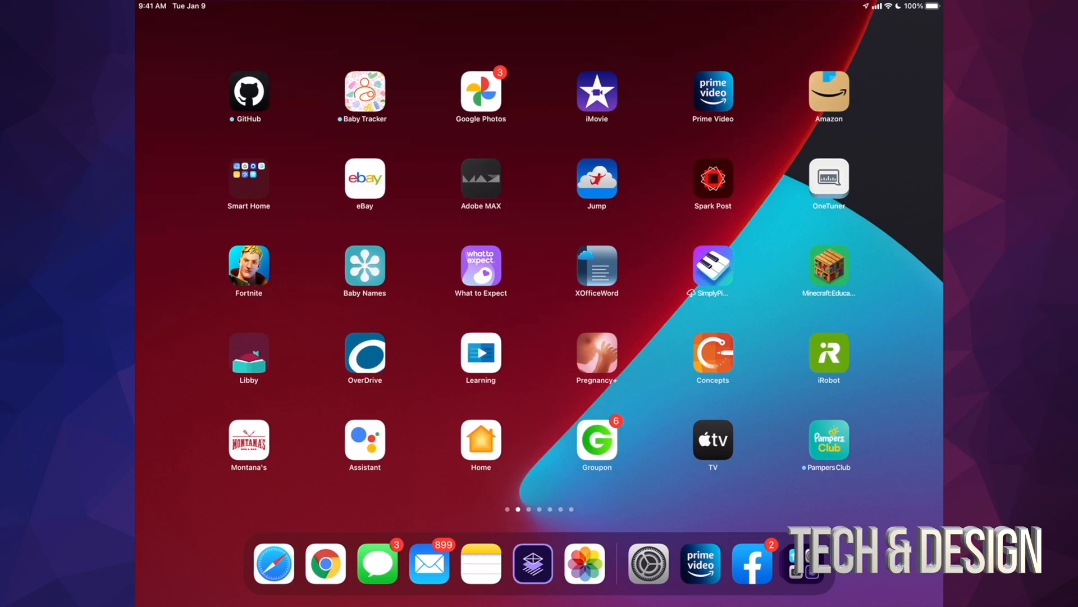
{"action": "scroll", "scroll_direction": "left", "scroll_amount": 3}
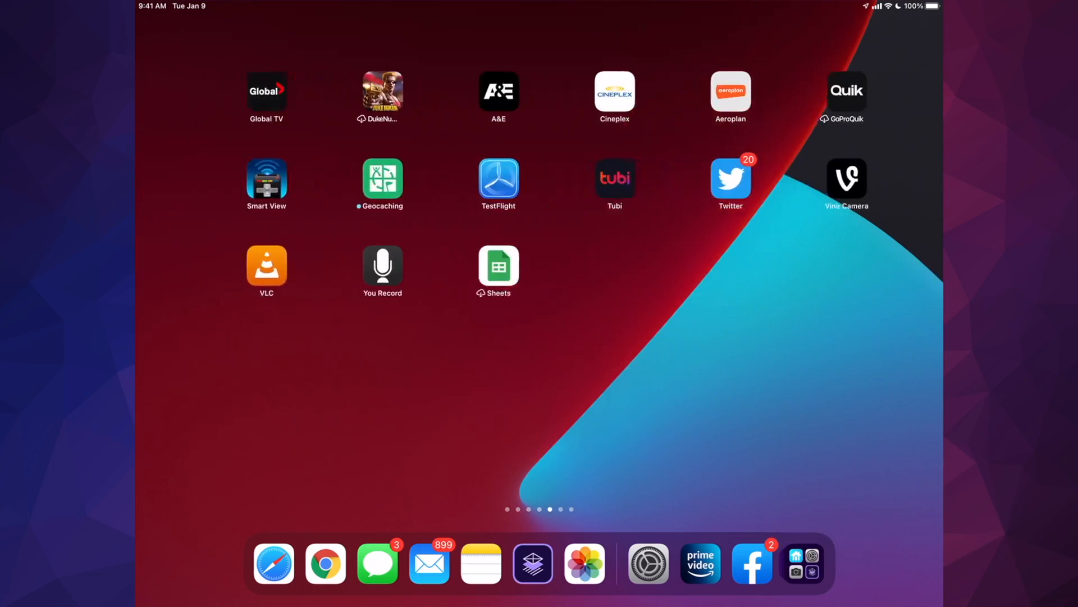